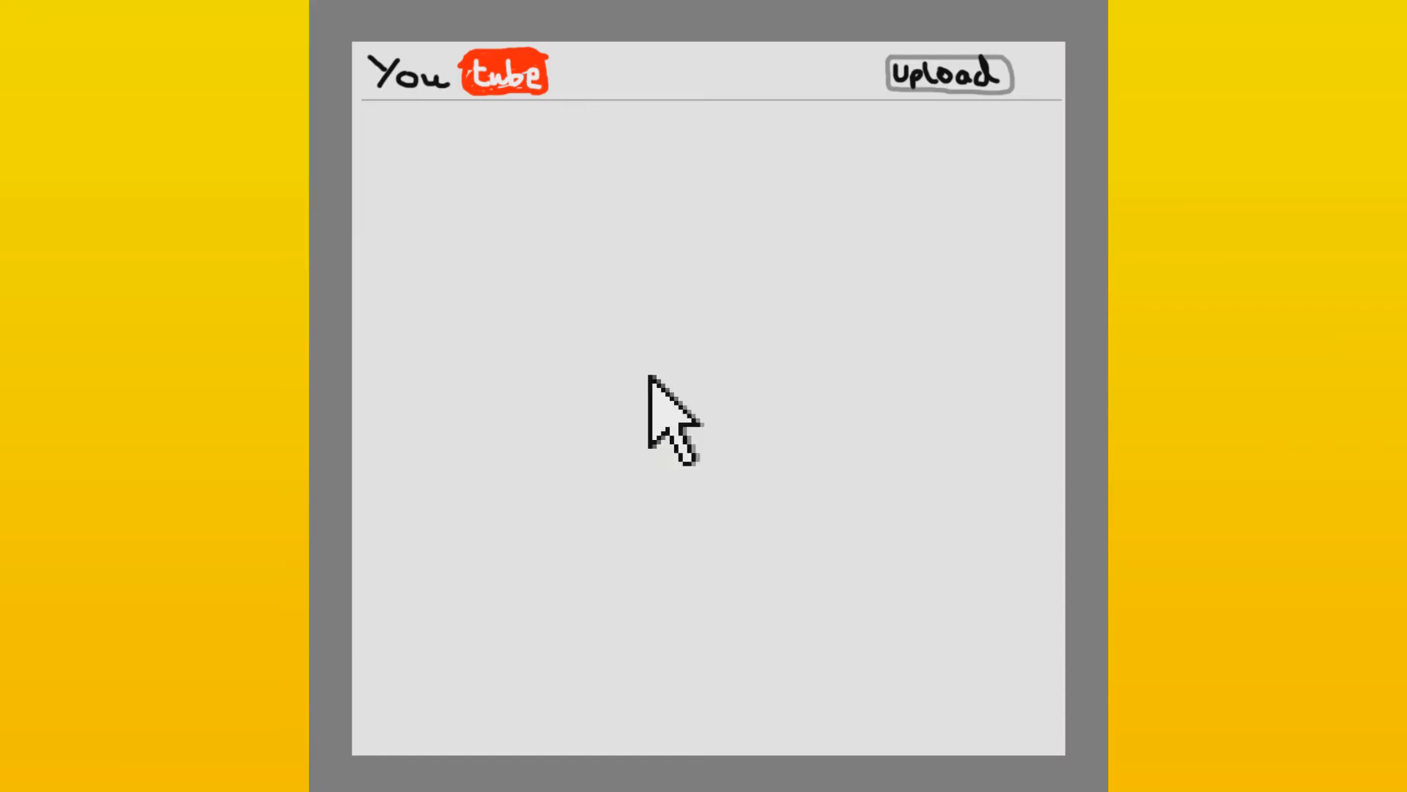
left_click(949, 73)
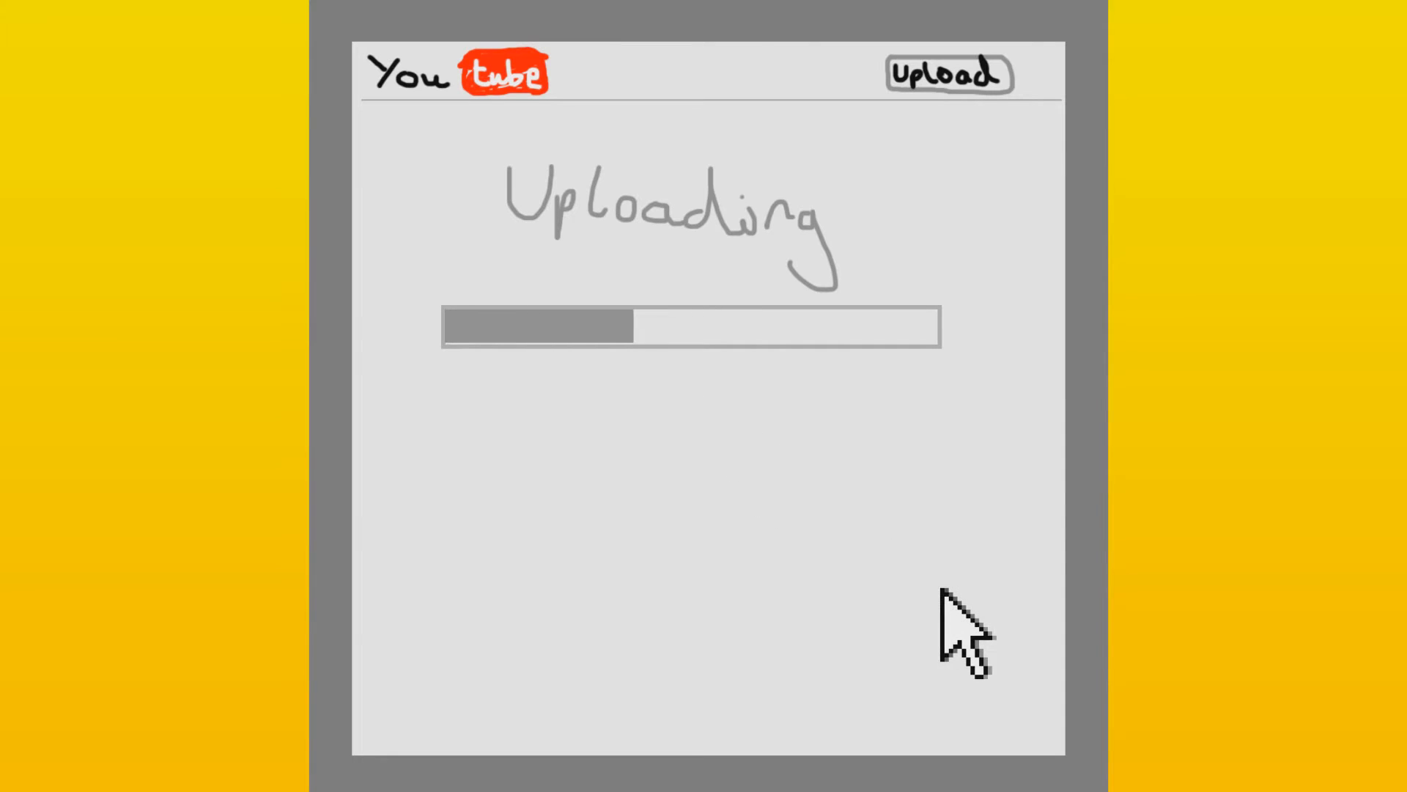